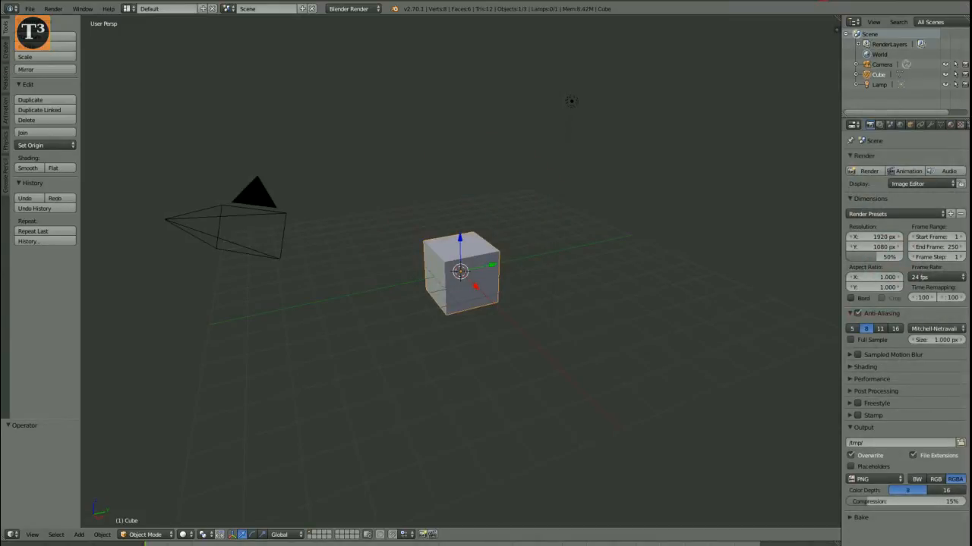
mouse_move(364, 152)
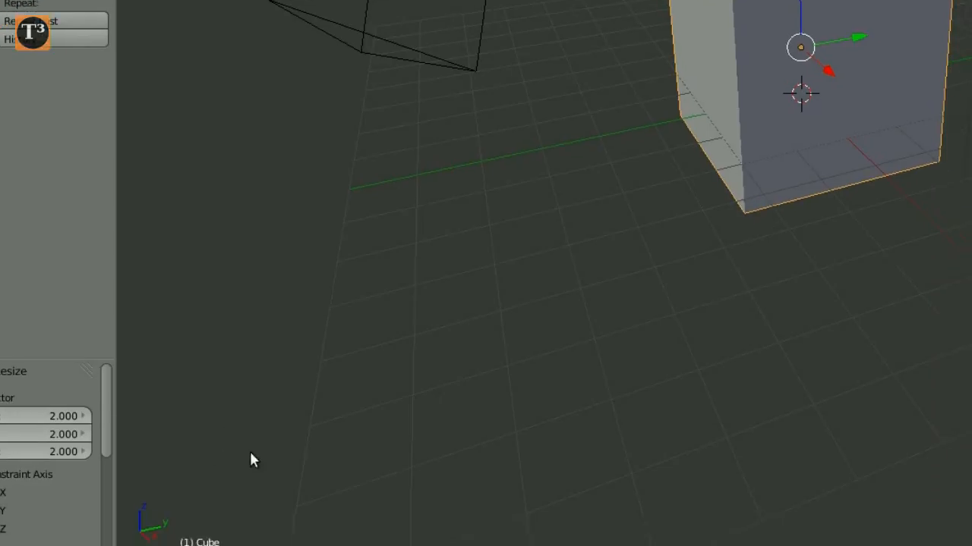
Switch the cube from Object Mode into Edit Mode via the header mode dropdown.
left_click(164, 492)
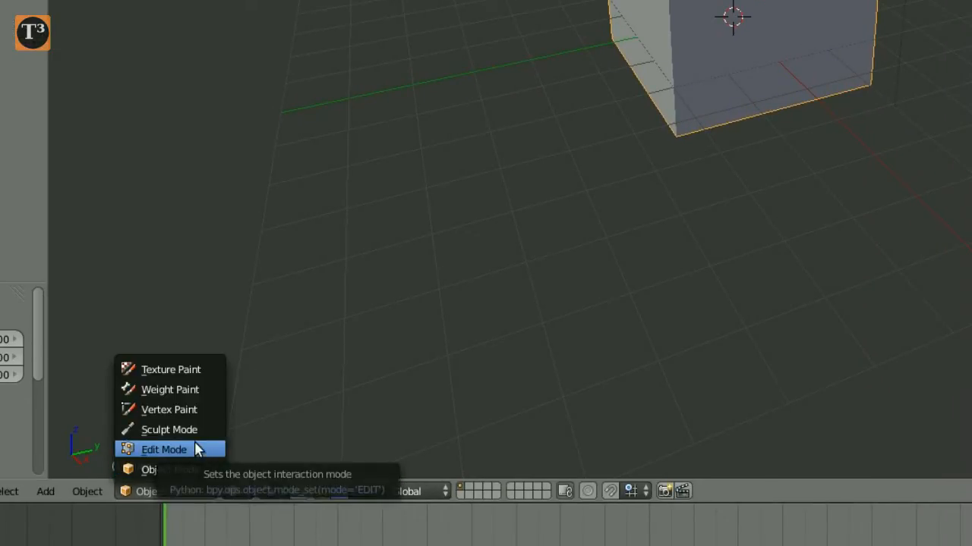
left_click(161, 449)
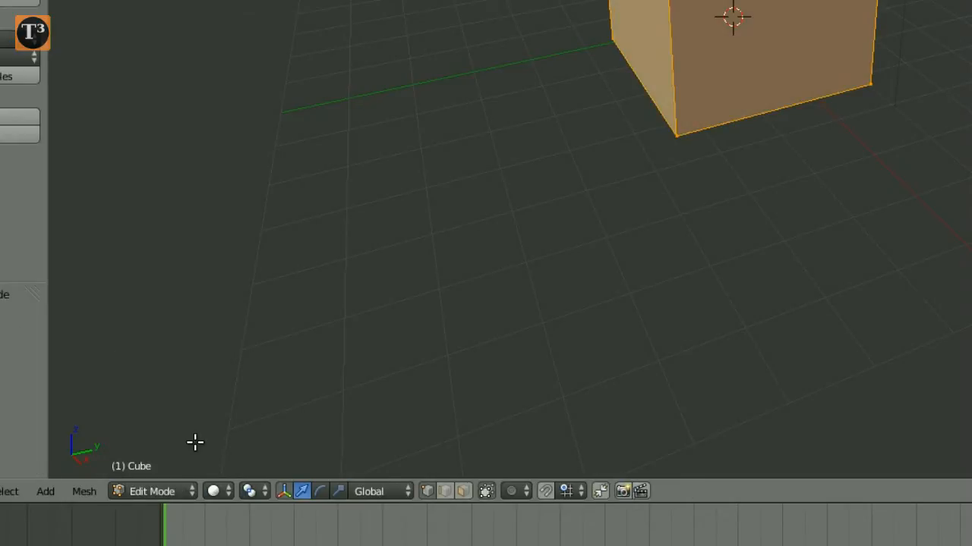
mouse_move(457, 469)
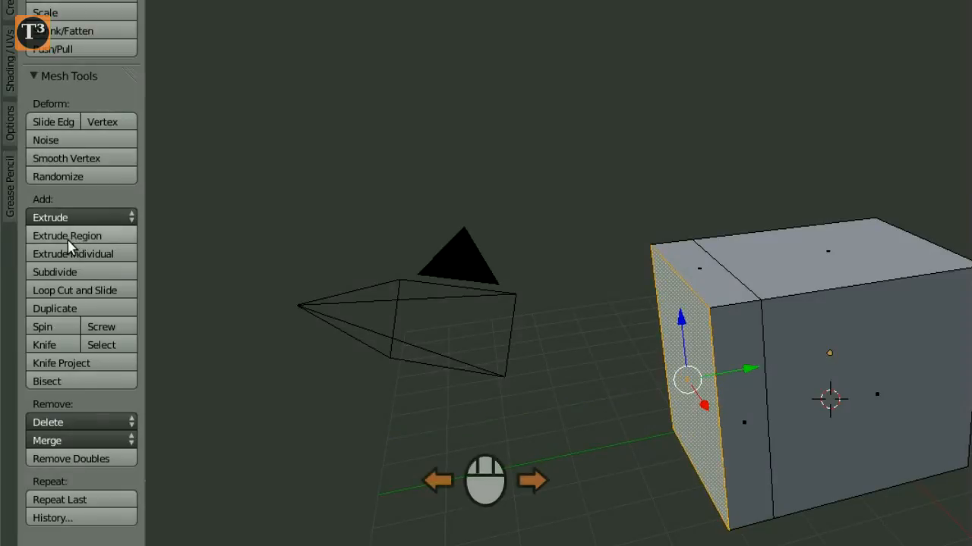
Extrude the selected end face outward with Extrude Region to lengthen the box.
left_click(66, 235)
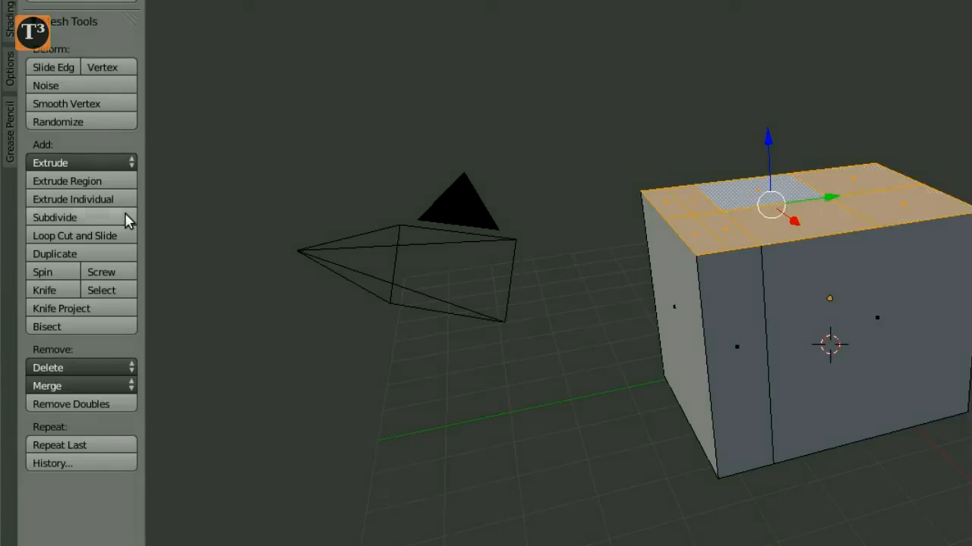
left_click(55, 217)
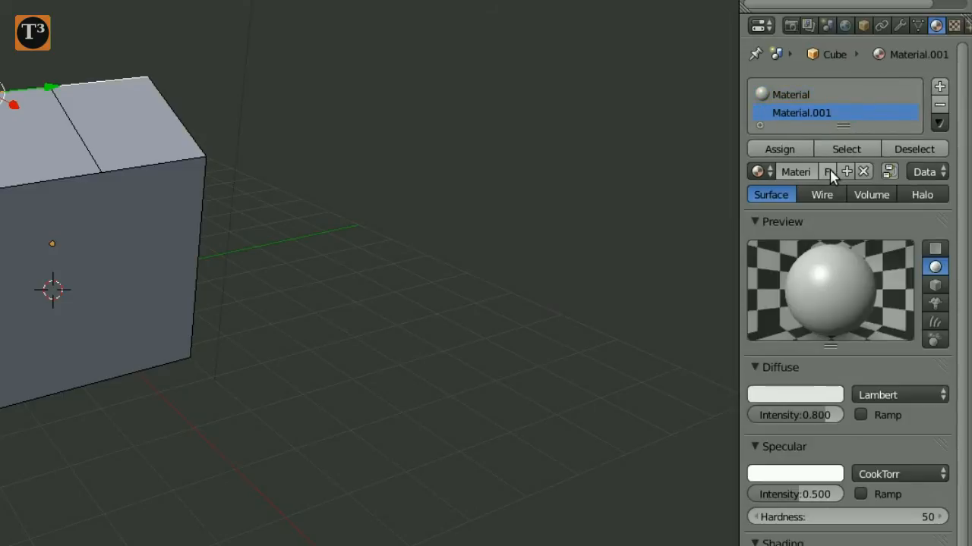
Set the new material's diffuse colour to red for the roof faces.
left_click(796, 395)
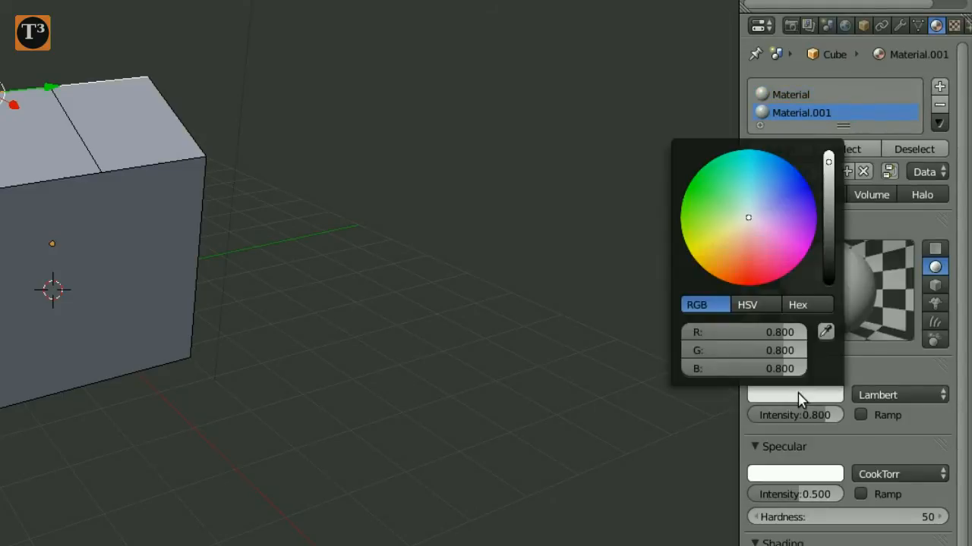
left_click(750, 286)
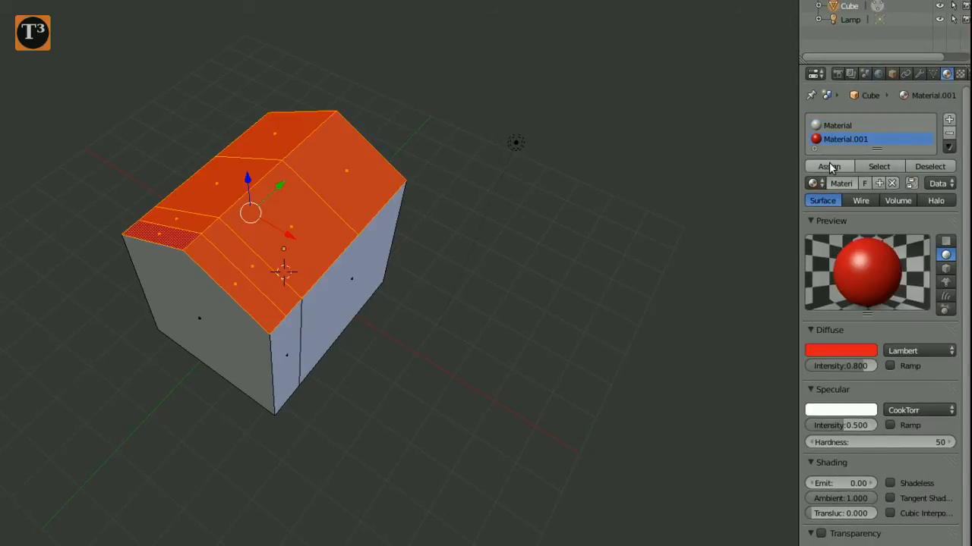
Return the red-roofed house from Edit Mode to Object Mode.
left_click(106, 516)
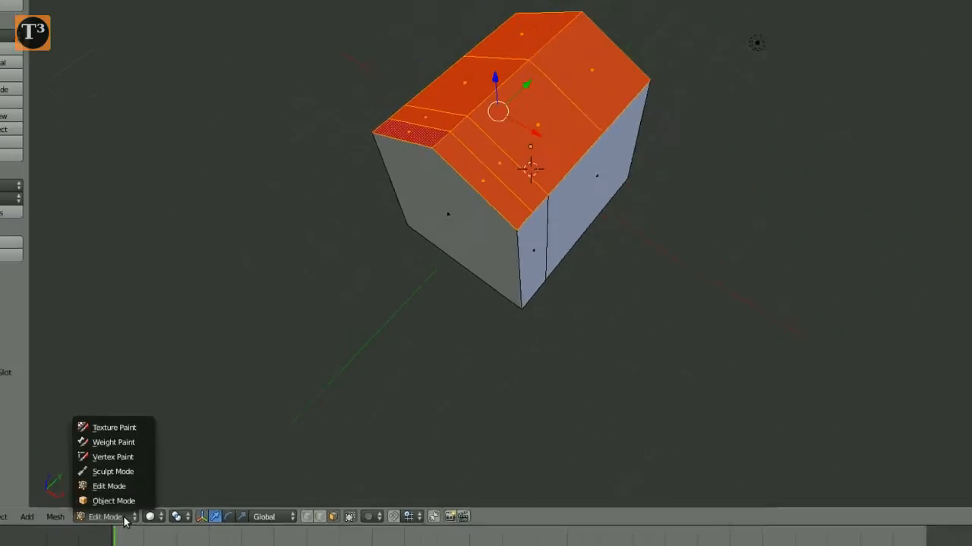
left_click(112, 501)
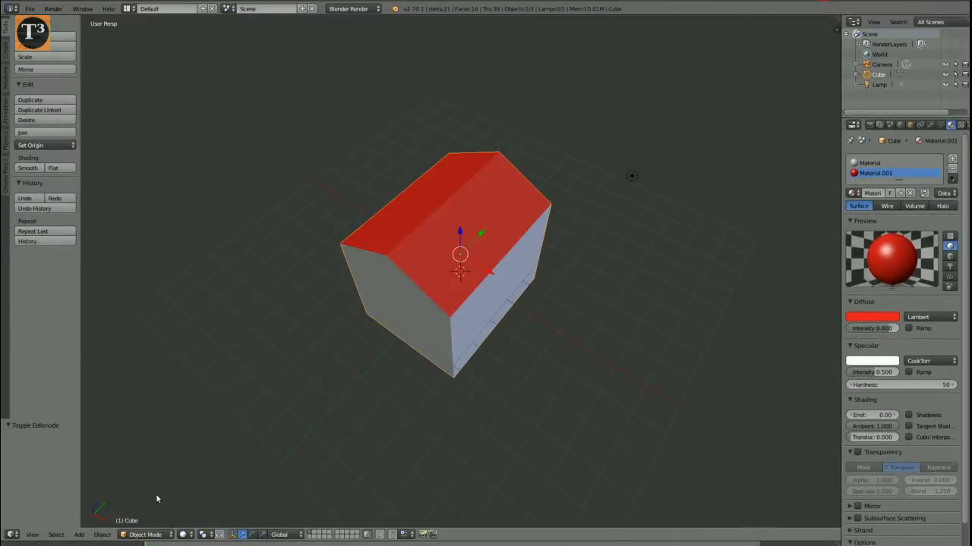
mouse_move(123, 497)
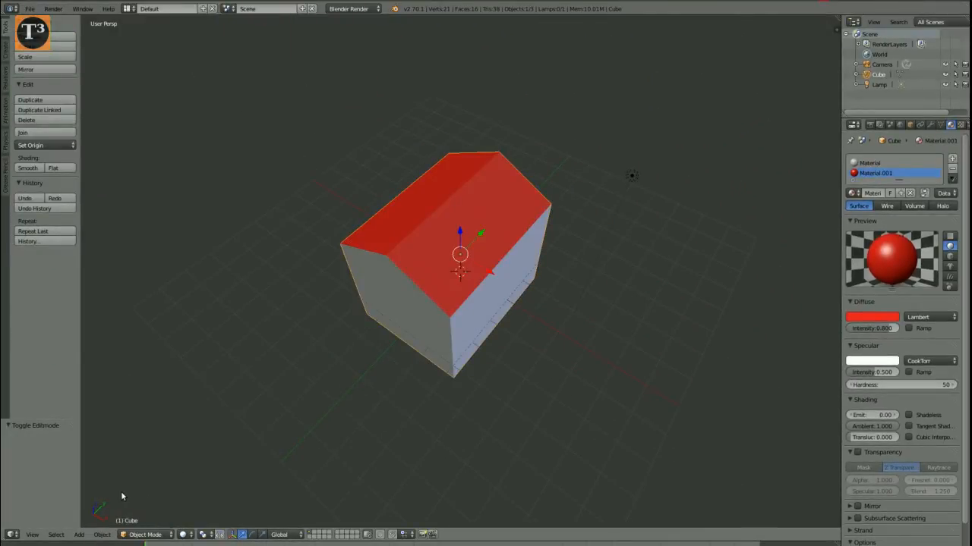